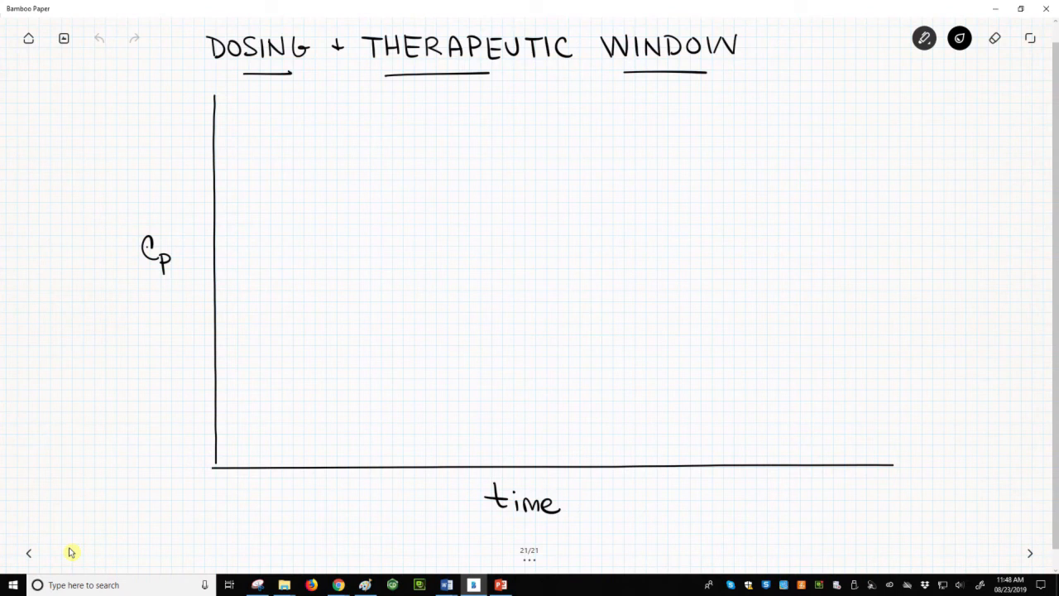
Draw a dashed line across the upper graph and handwrite 'maximum tolerated conc. (MTC)' beside it
drag(217, 139, 258, 138)
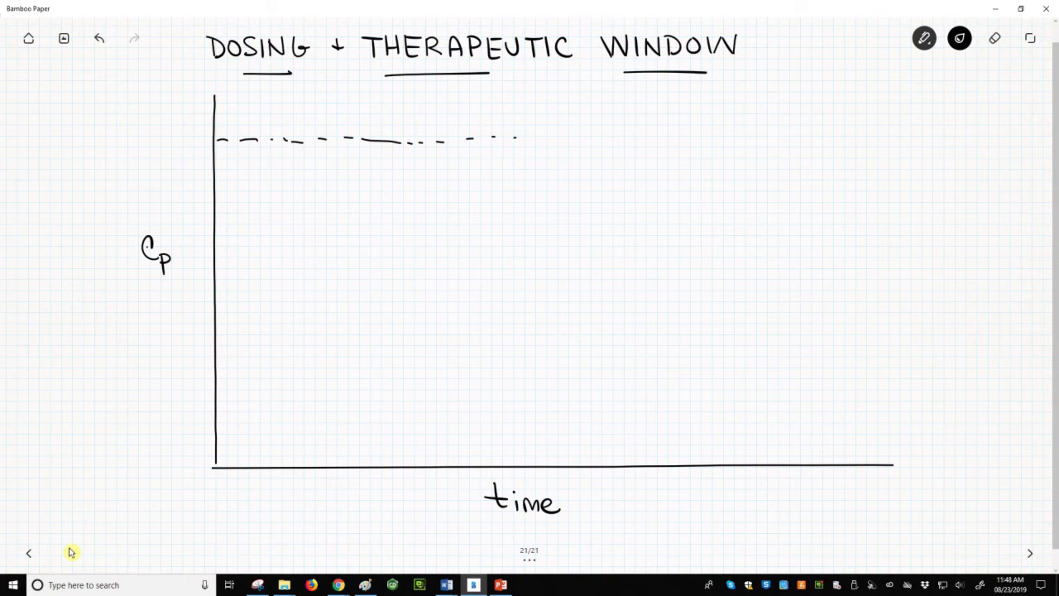
drag(522, 139, 744, 139)
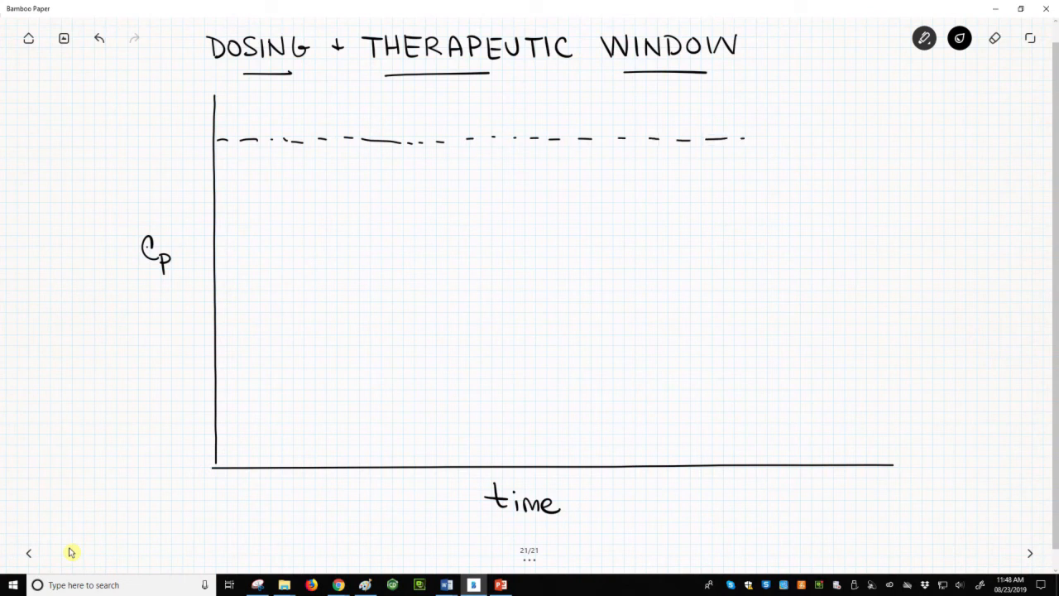
text(max)
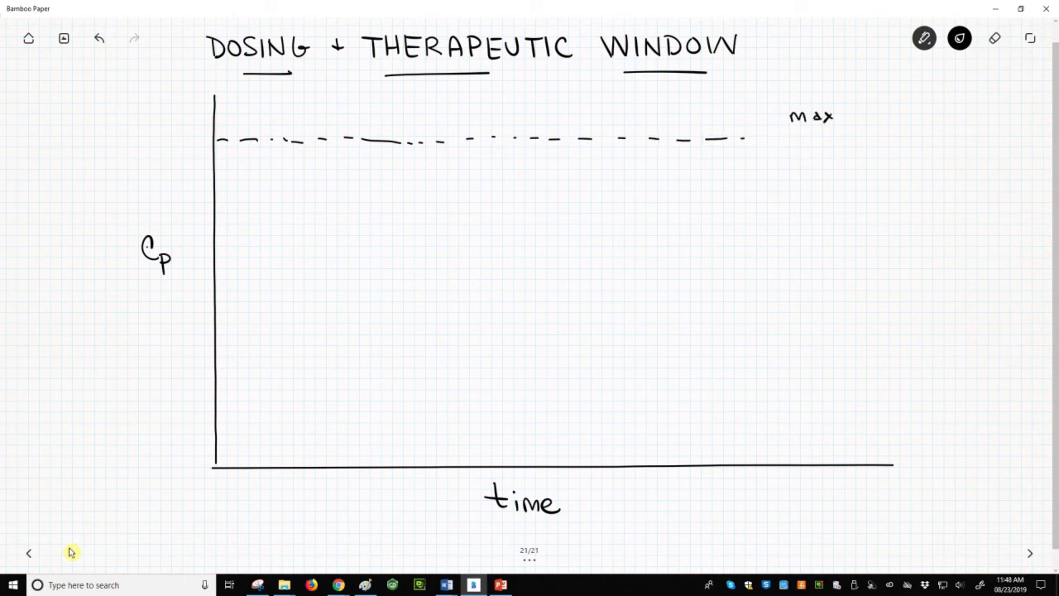
text(imum)
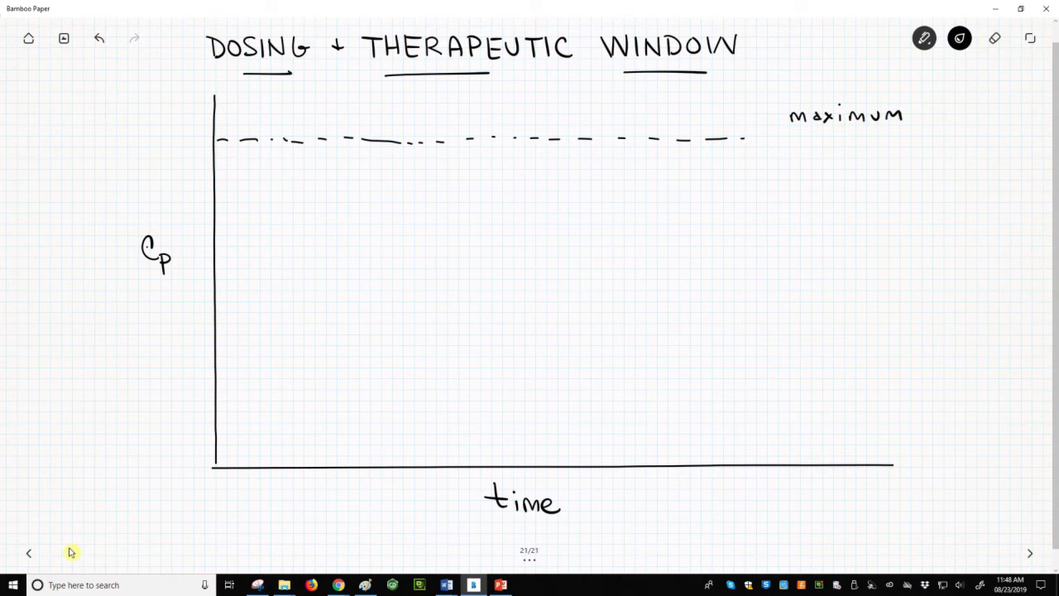
text(tolerated)
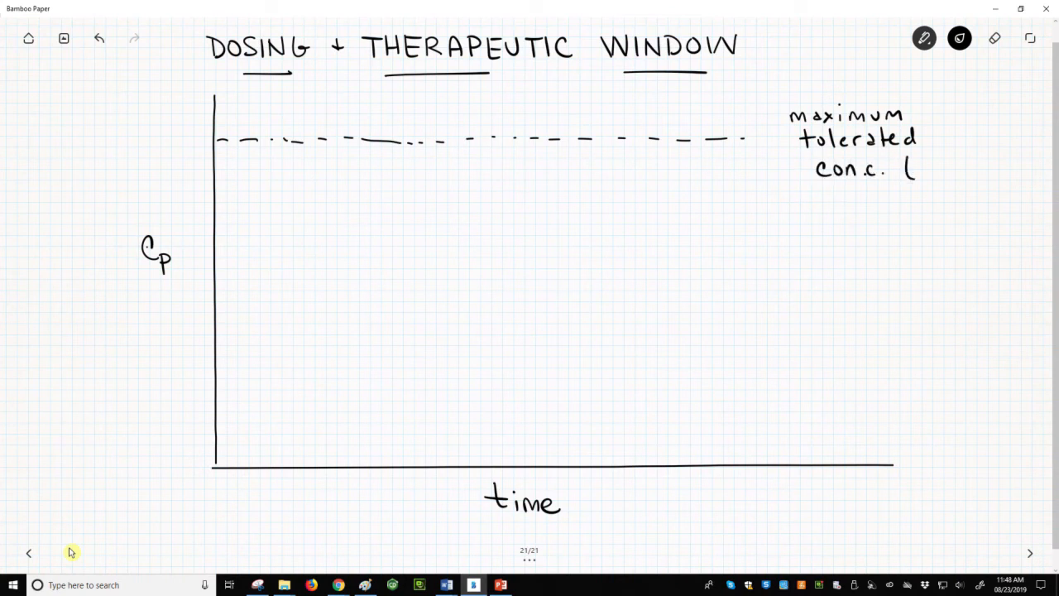
text(MTC))
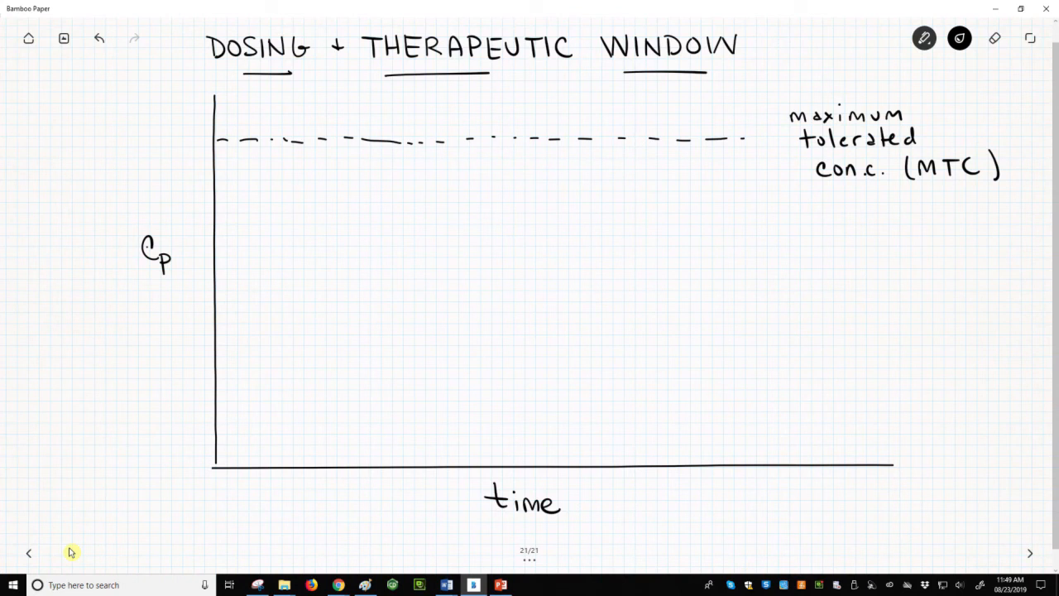
Draw a dashed line just above the time axis and handwrite 'minimum effective conc. (MEC)' beside it
drag(220, 417, 620, 413)
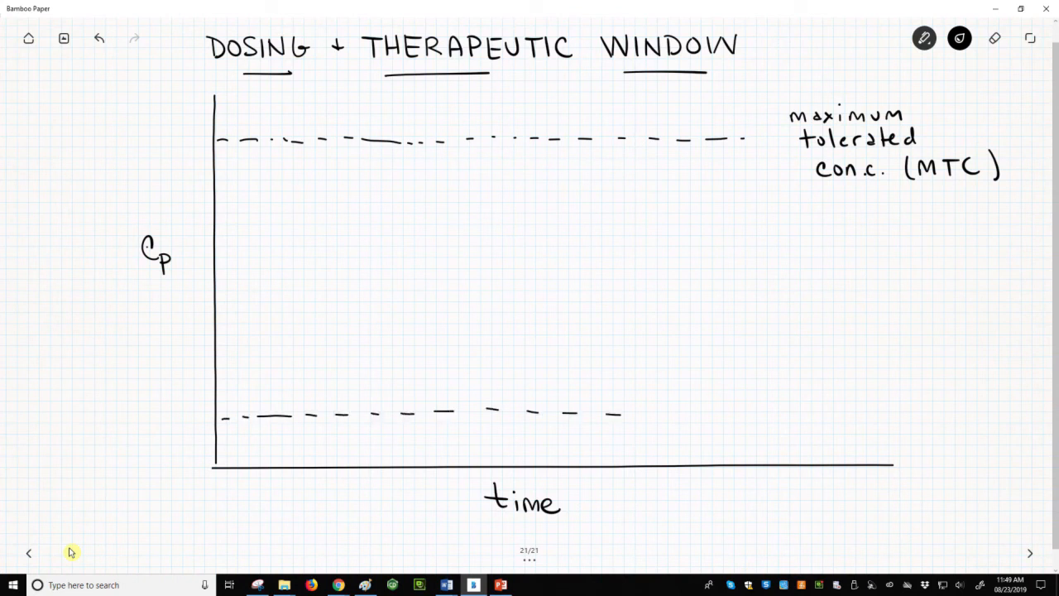
drag(654, 417, 835, 418)
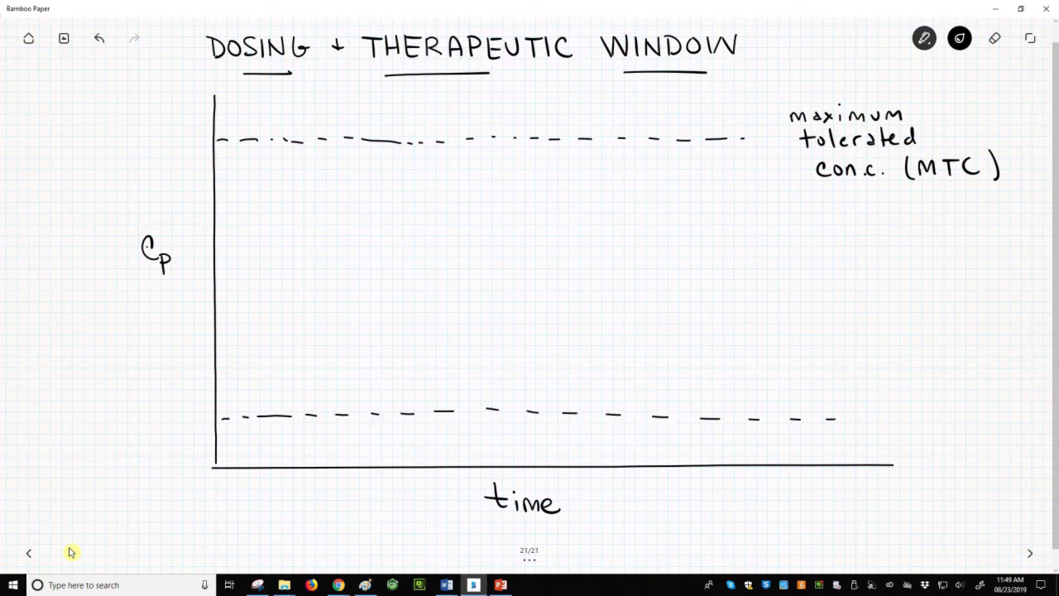
text(m)
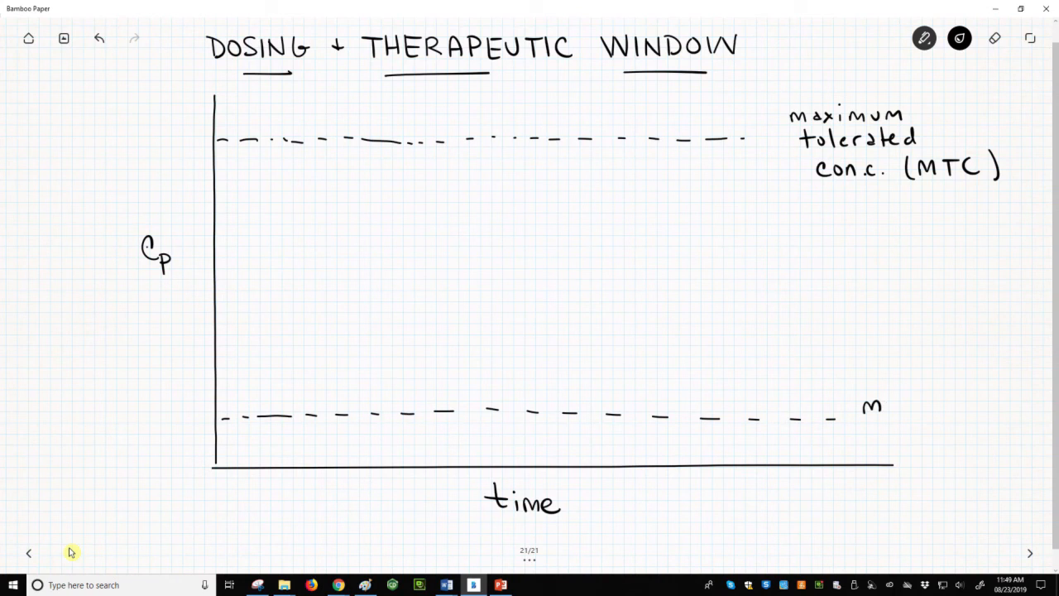
text(minim)
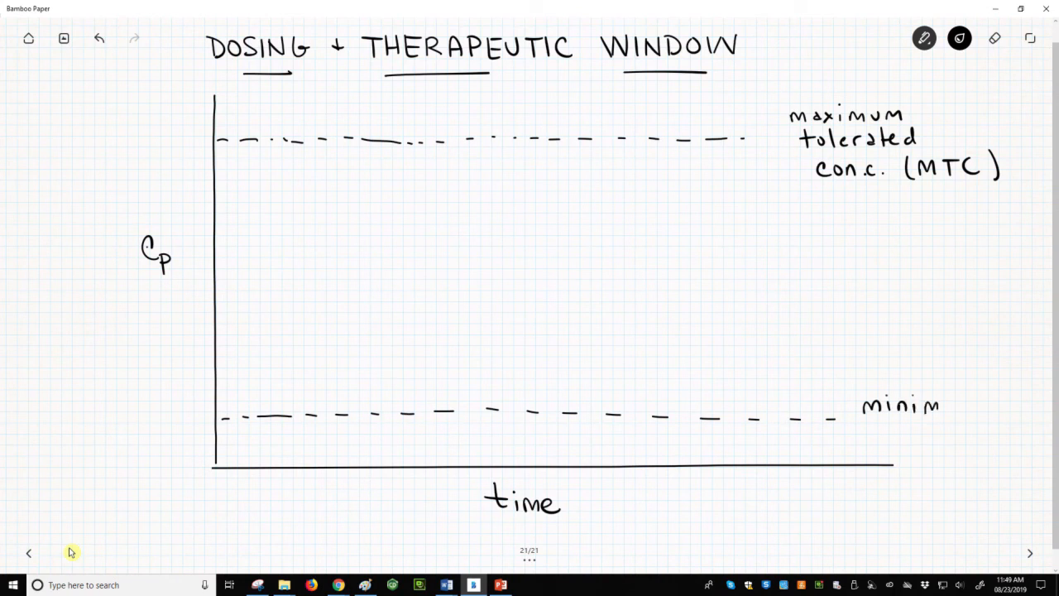
text(um)
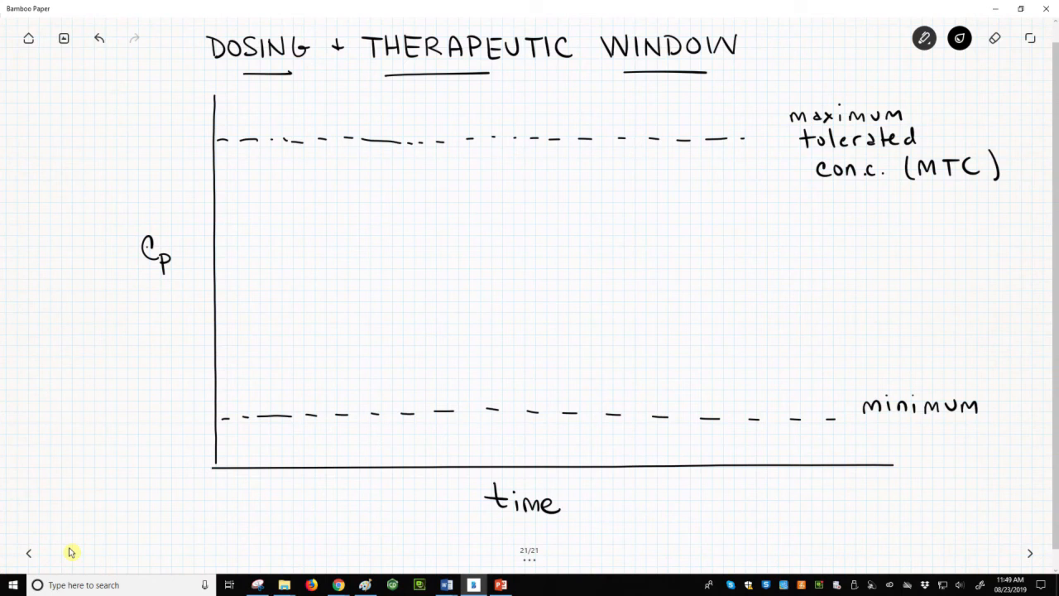
text(effective)
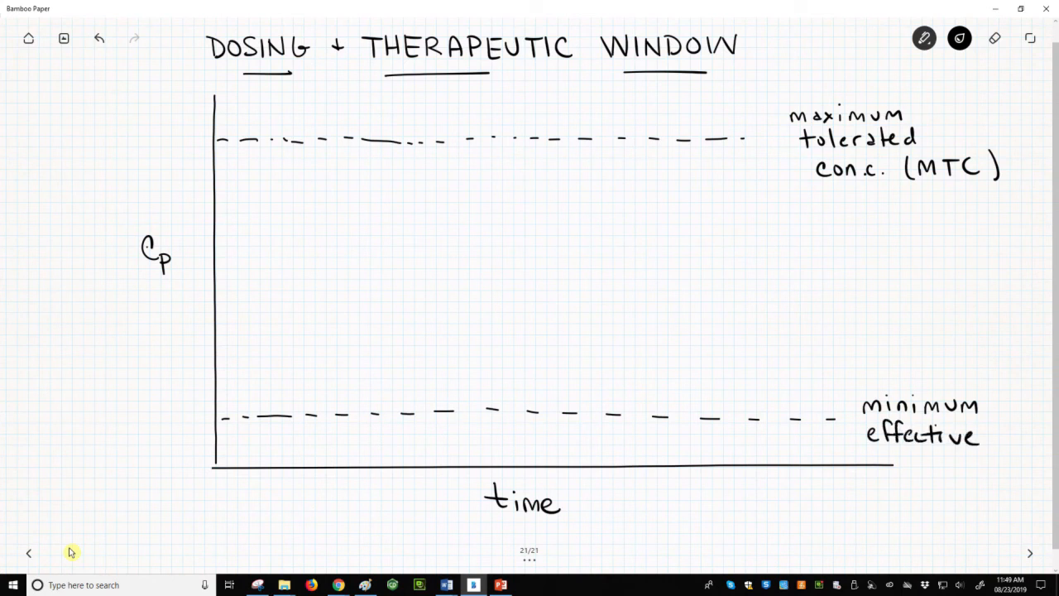
text(conc)
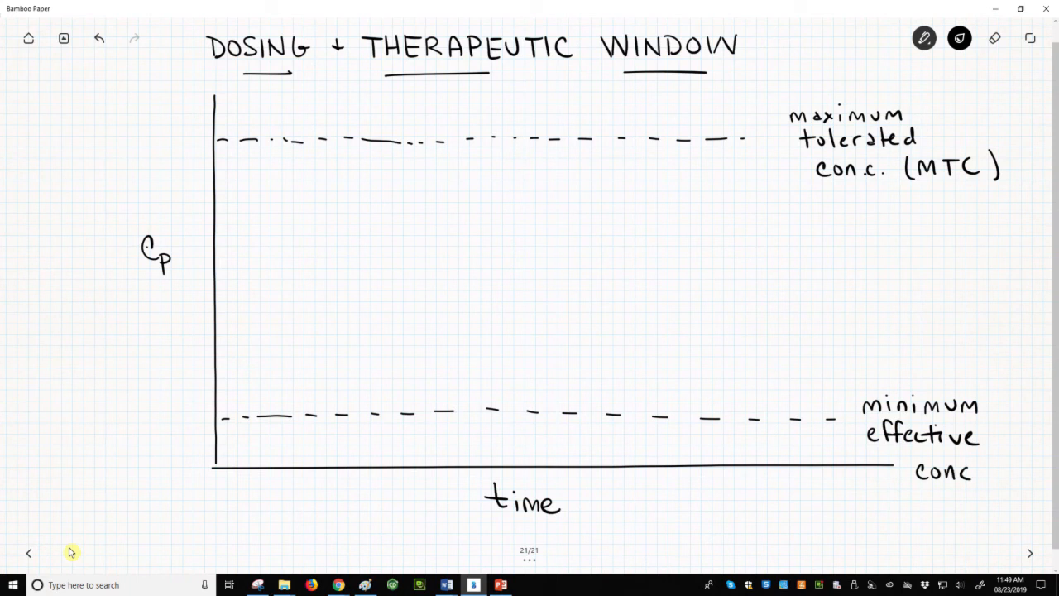
text(Ln)
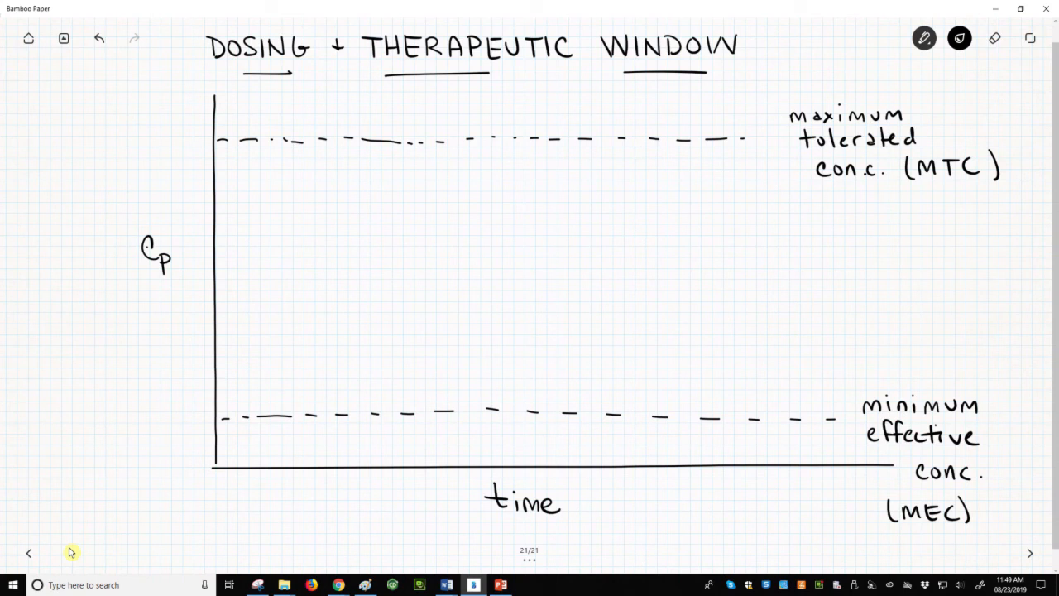
Add a brace labelled 'therapeutic window' between the dashed lines, then sketch a two-peaked curve from the origin
drag(157, 141, 112, 273)
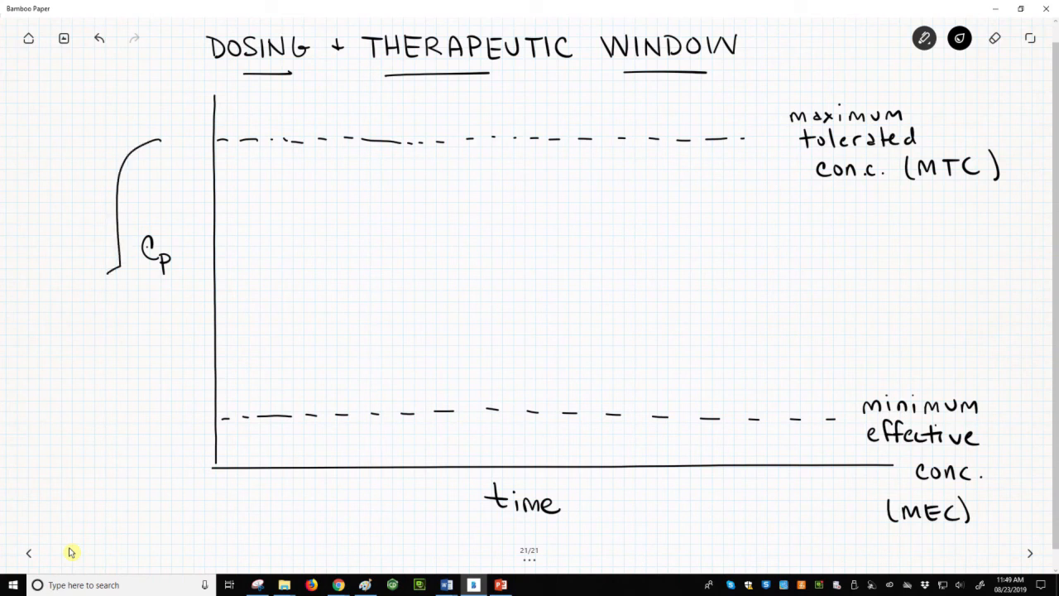
drag(119, 273, 136, 397)
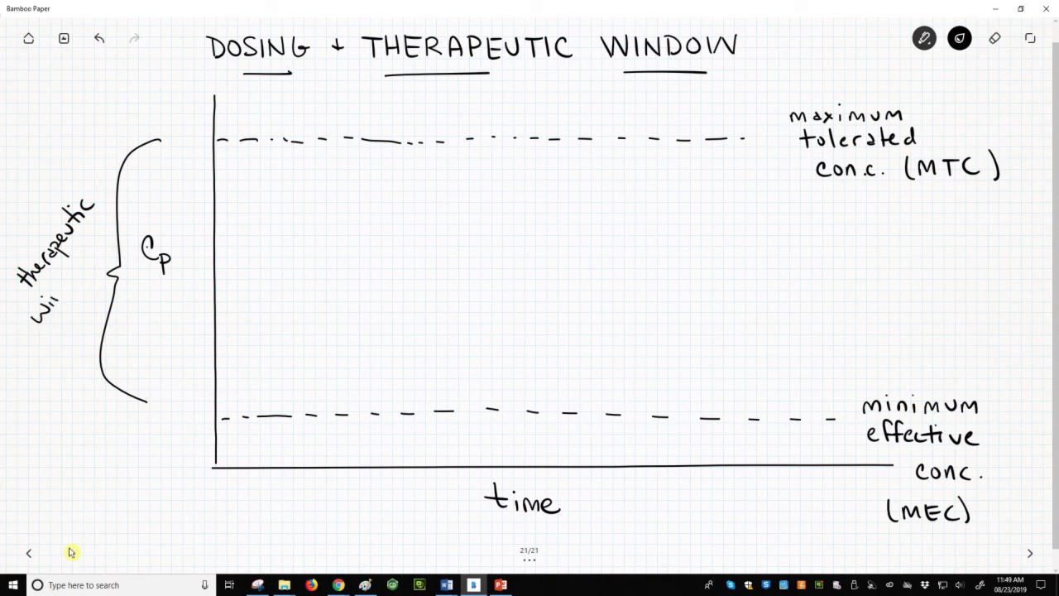
text(window)
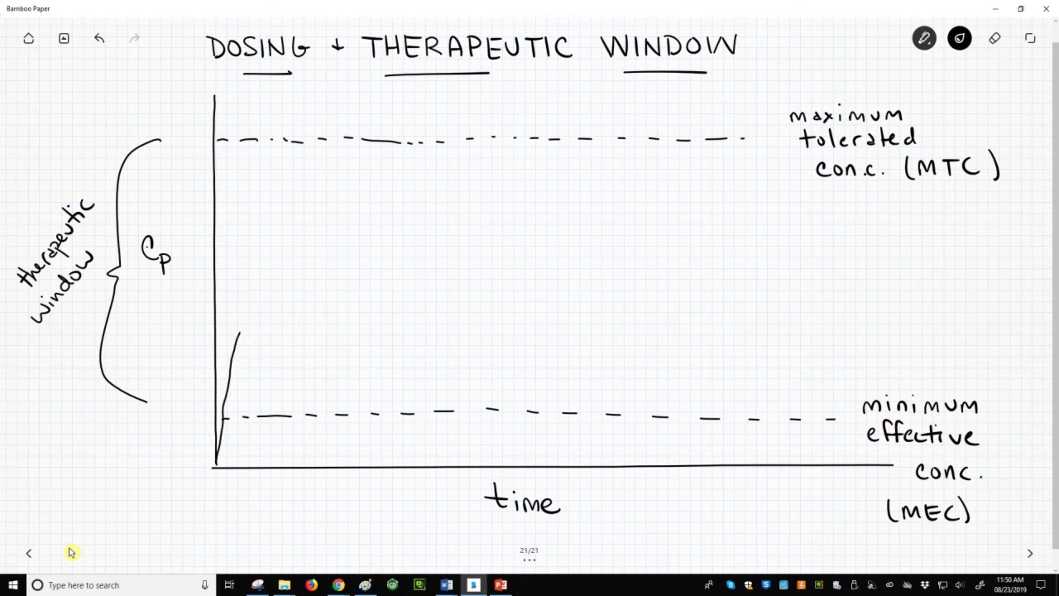
drag(236, 335, 315, 388)
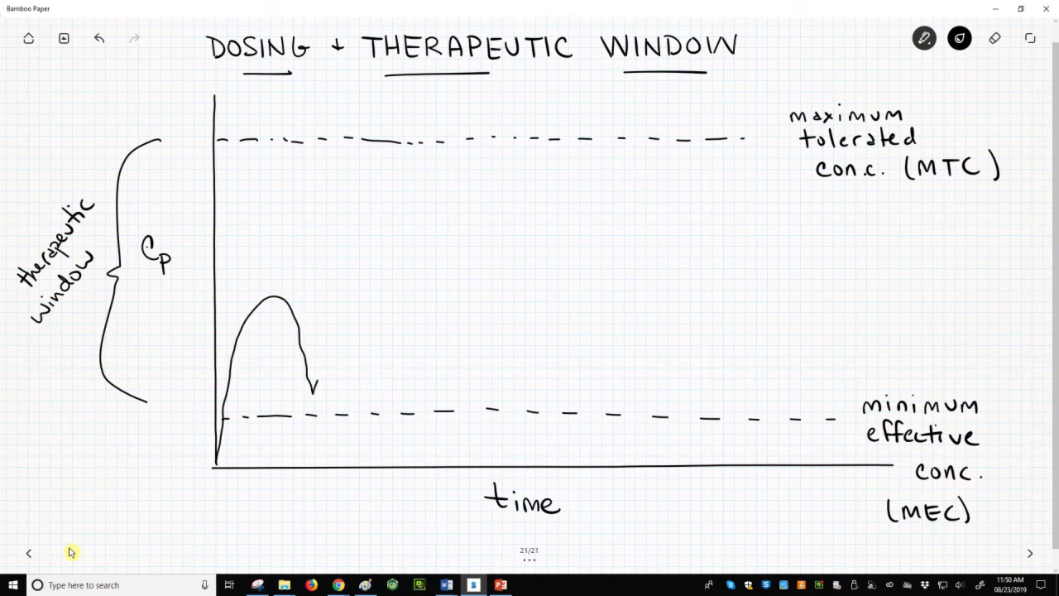
drag(314, 381, 447, 314)
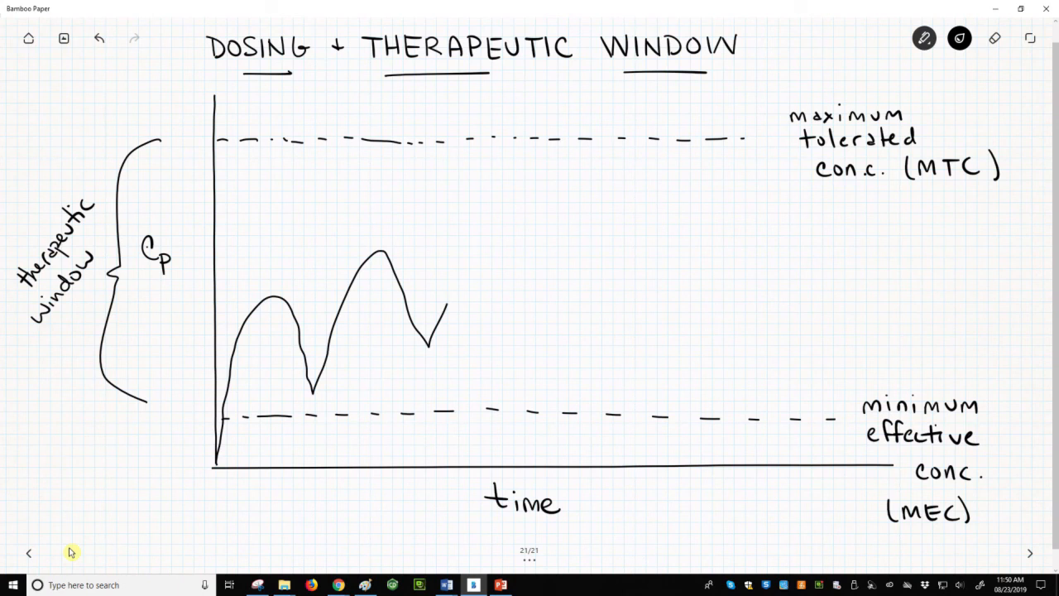